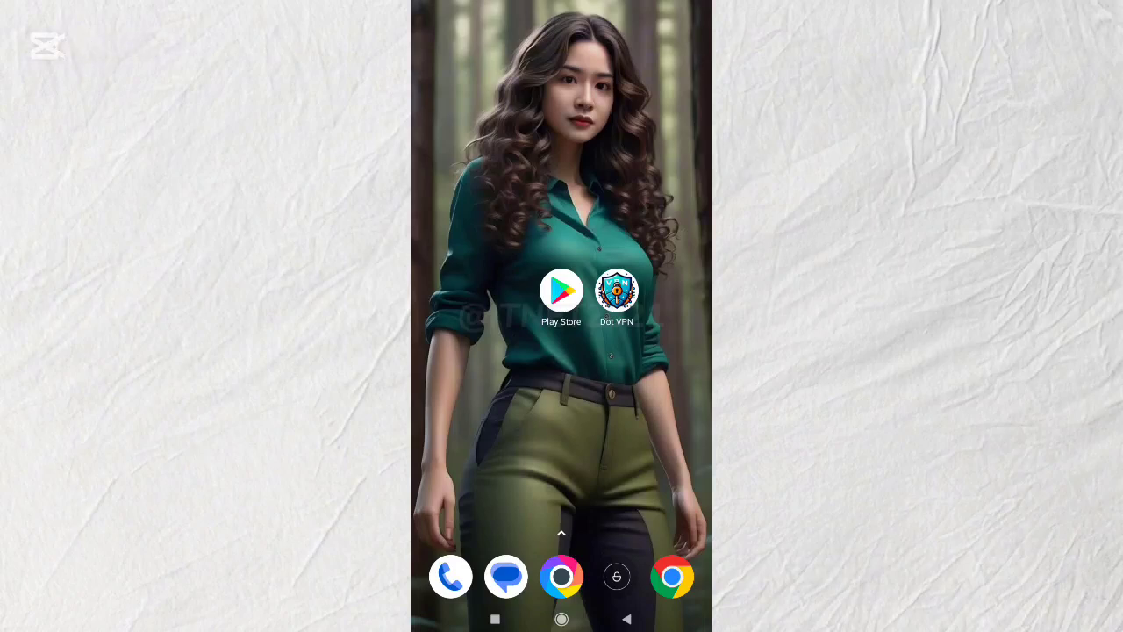
Search the Play Store for 'We Ward' before switching to the VPN.
click(561, 290)
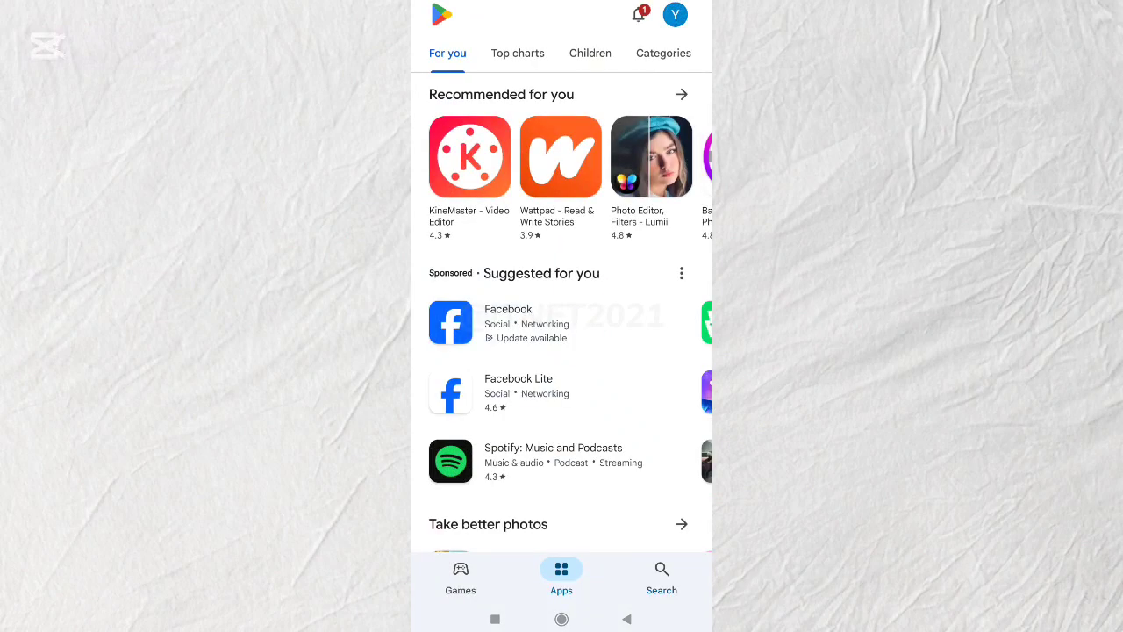
click(661, 576)
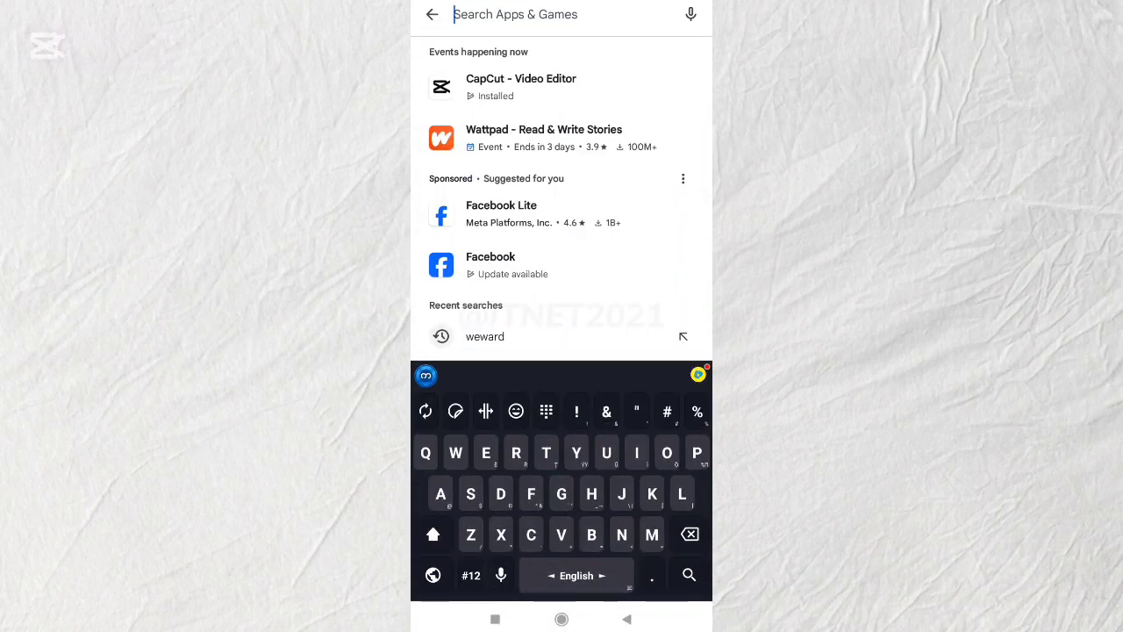
text(We Ward)
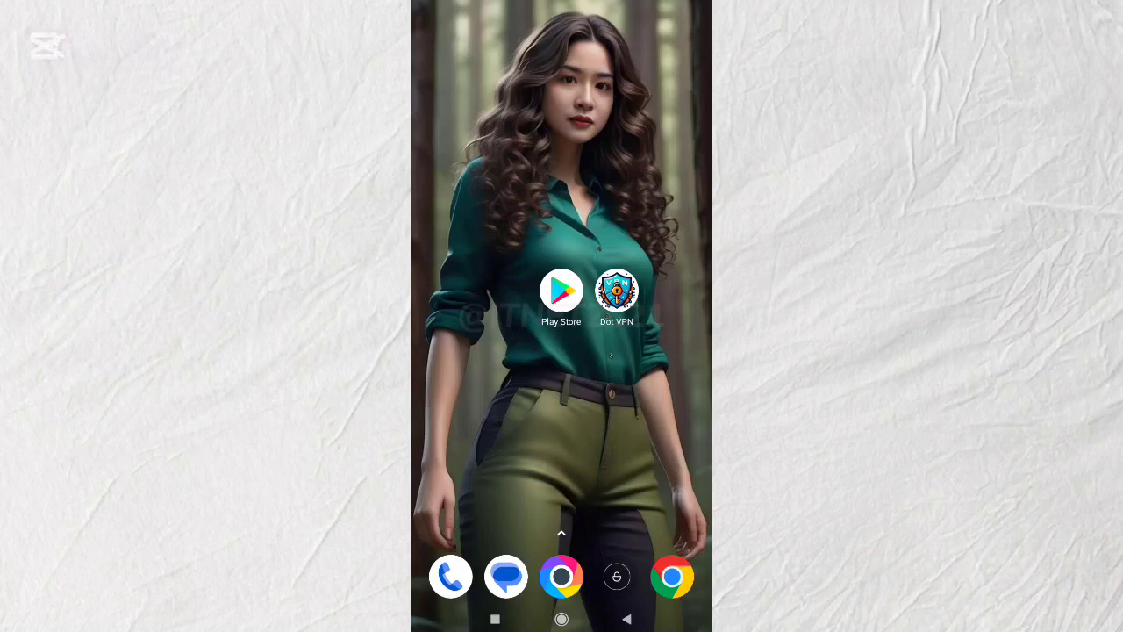
Connect Dot VPN through the United States server.
click(618, 291)
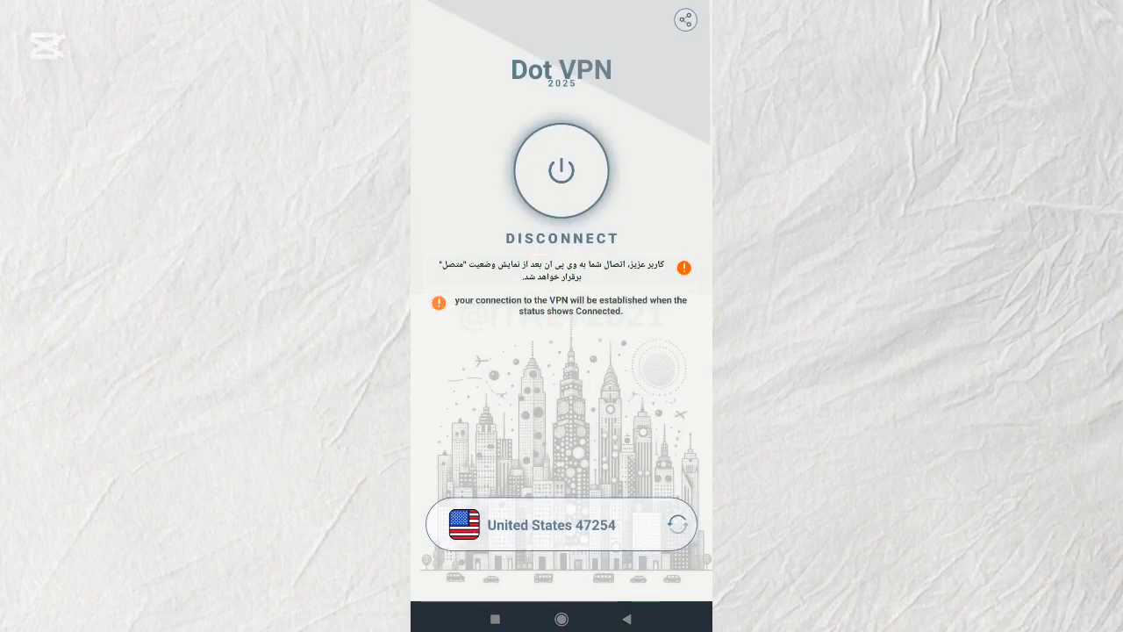
click(561, 168)
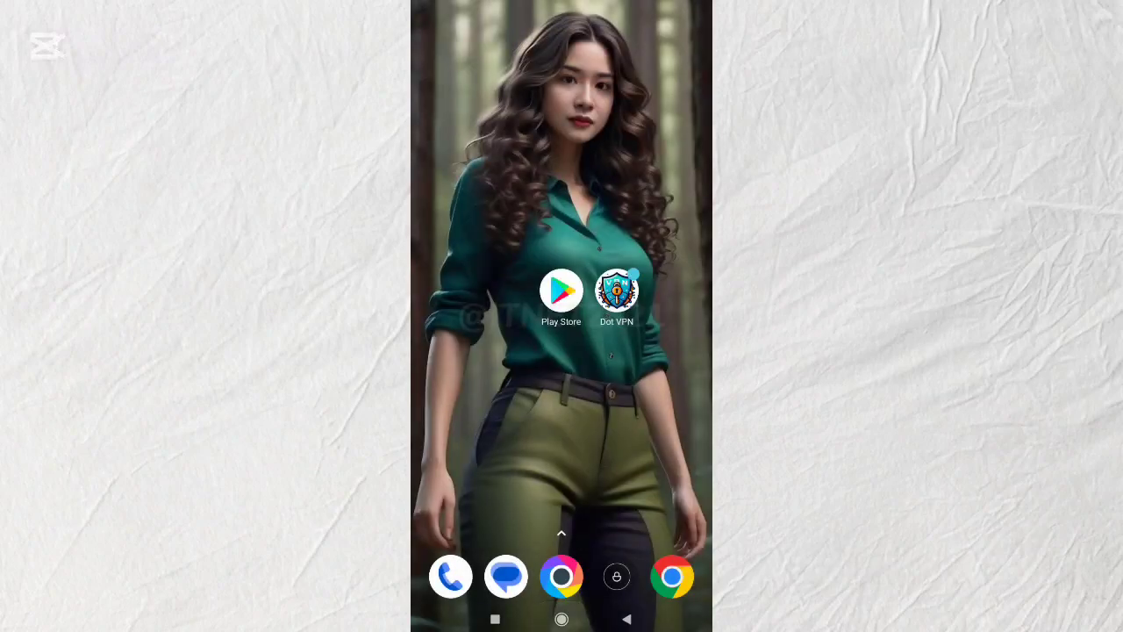
Search 'weward', open the WeWard - Walk & Earn Rewards listing and start its install.
click(562, 290)
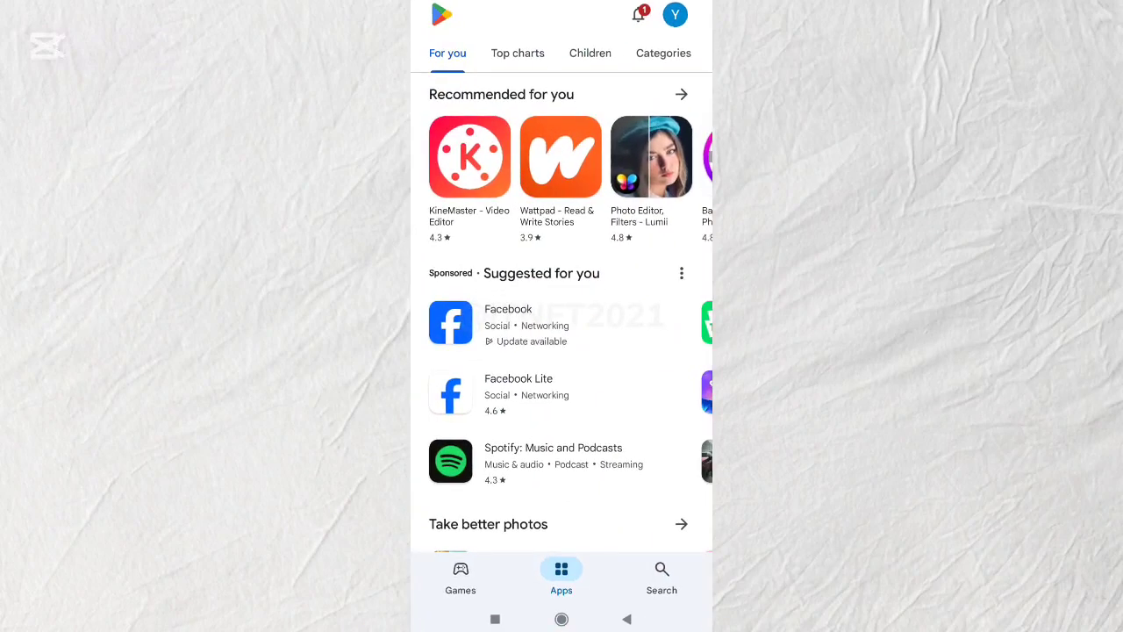
click(662, 577)
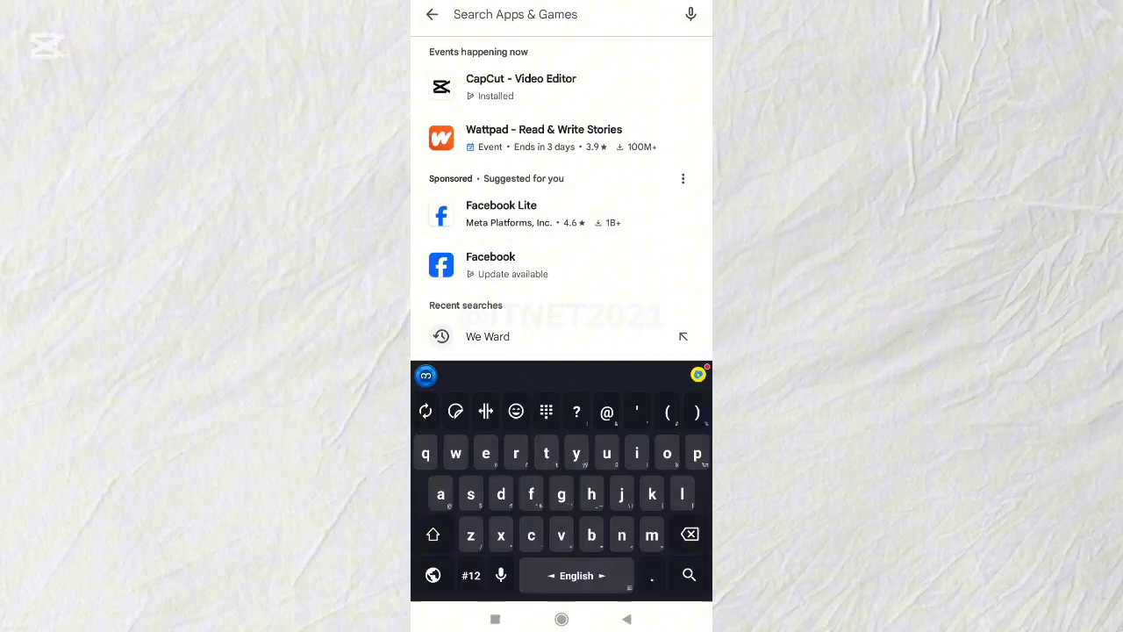
text(weward)
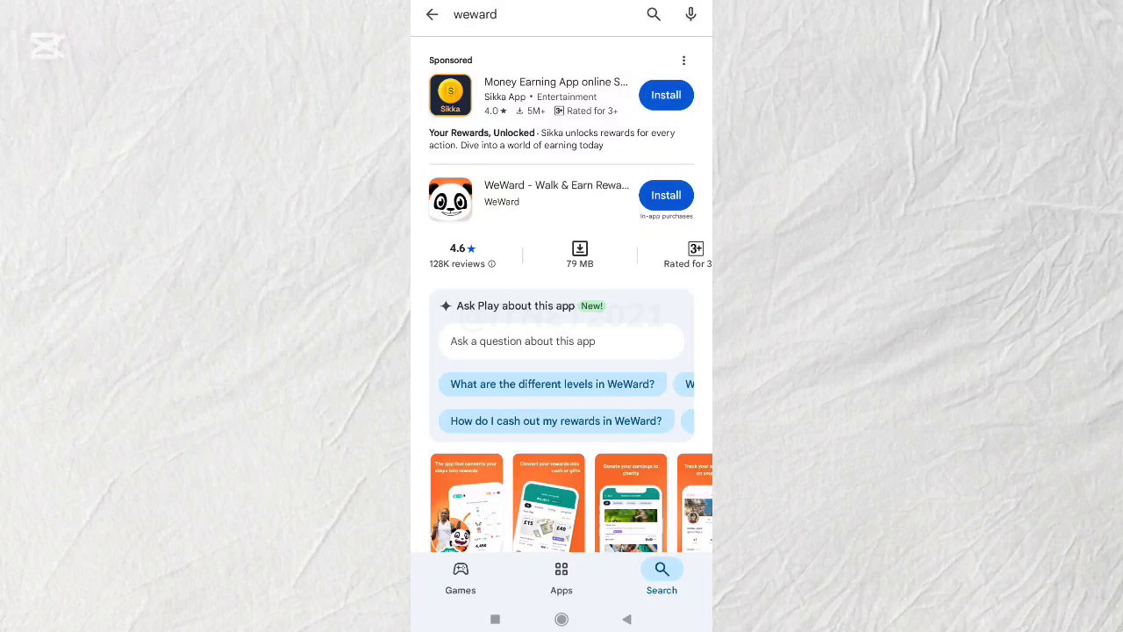
click(556, 195)
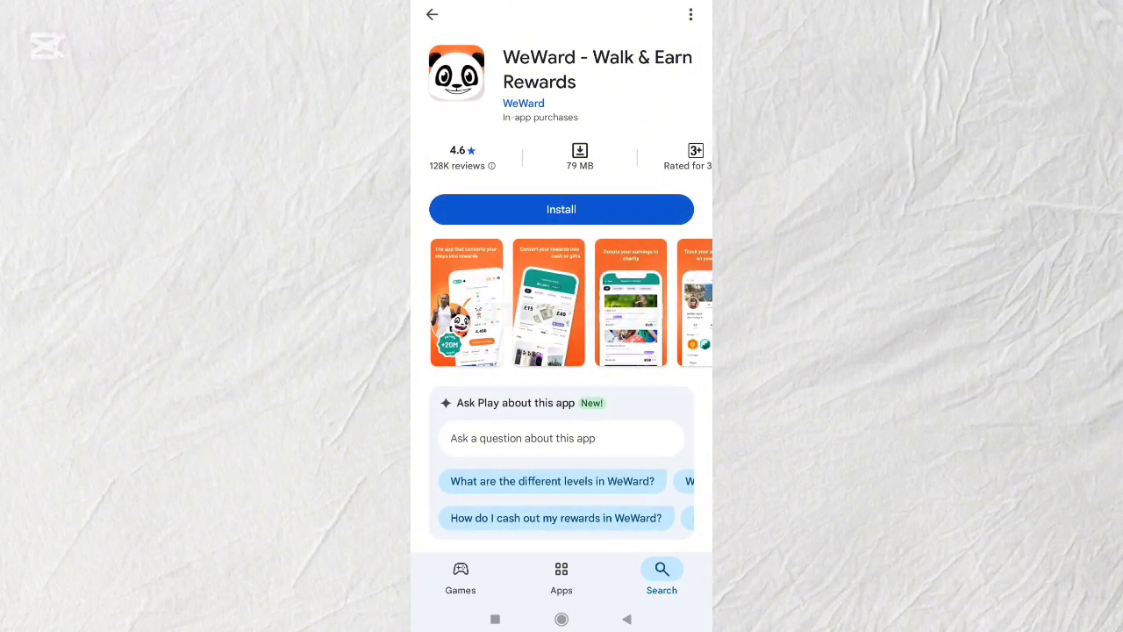
click(562, 208)
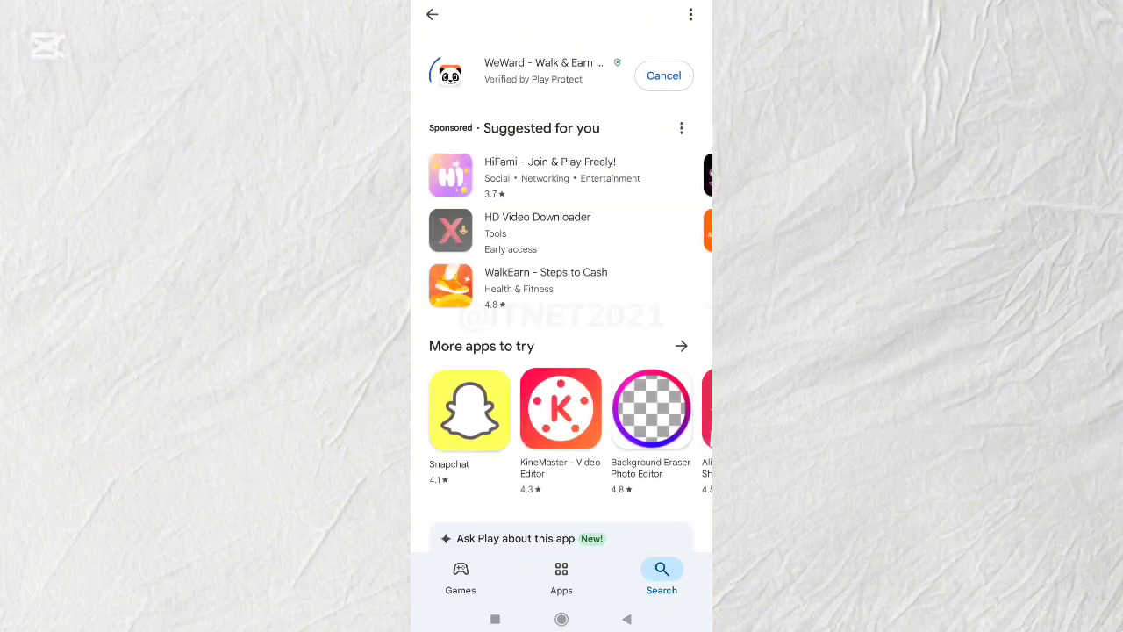